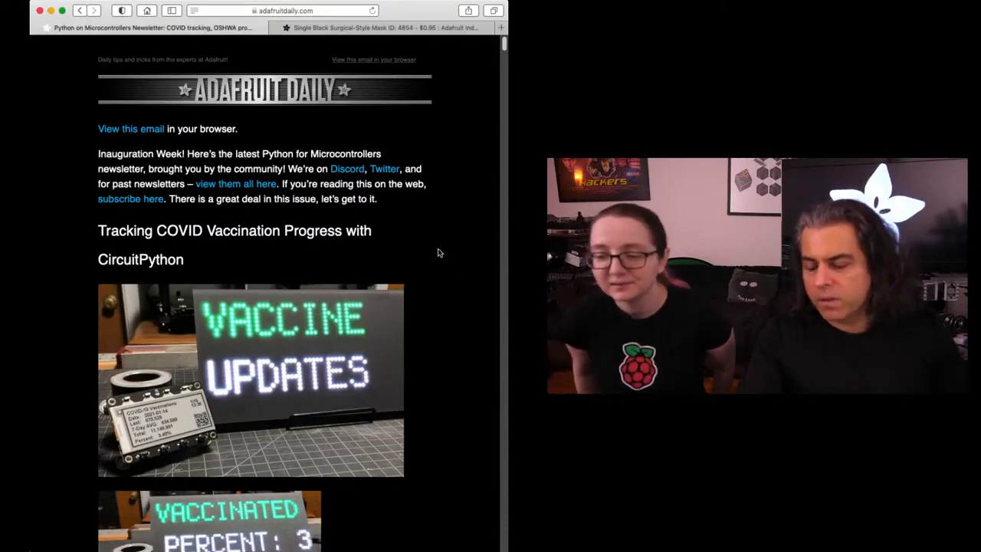
{"action": "scroll", "scroll_direction": "down", "scroll_amount": 3}
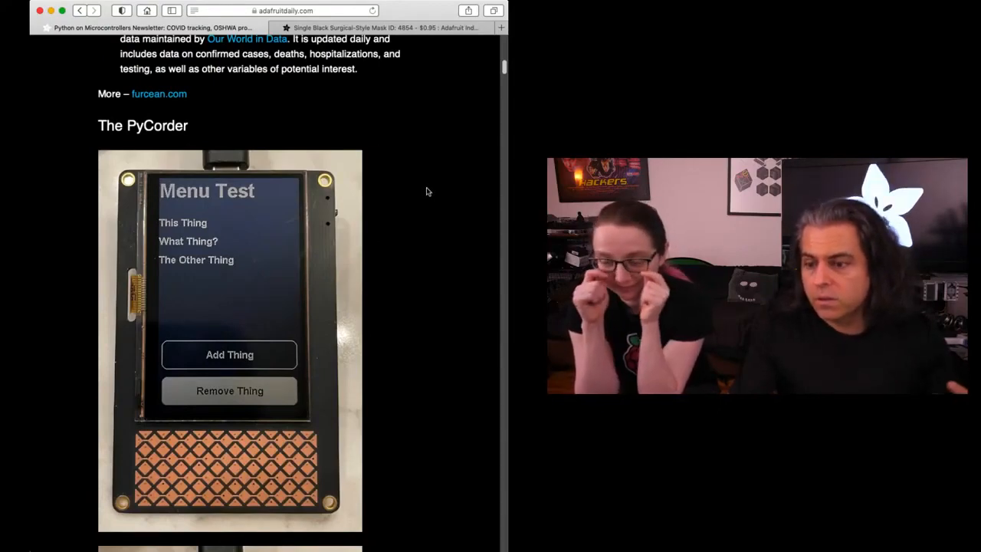
{"action": "mouse_move", "coordinate": [429, 193]}
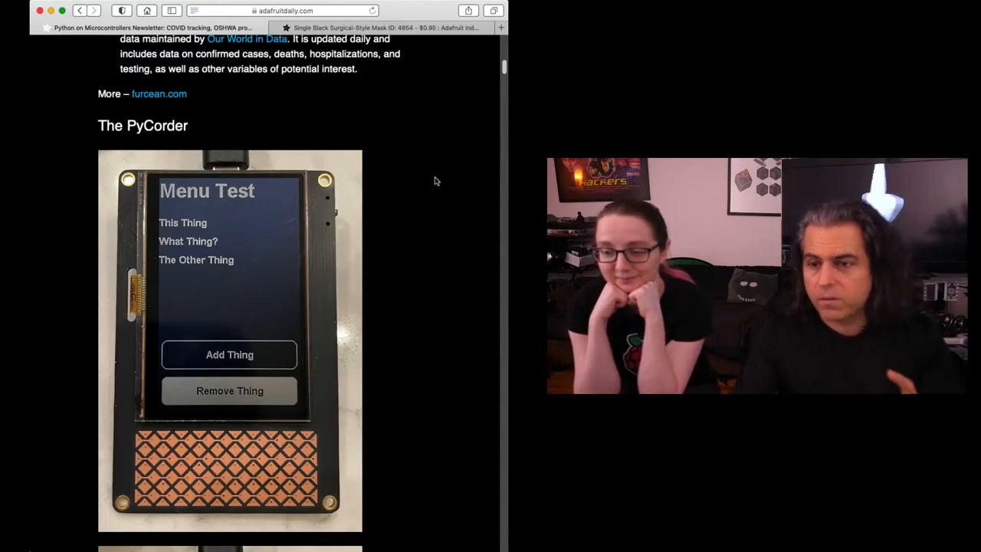
{"action": "scroll", "scroll_direction": "down", "scroll_amount": 3}
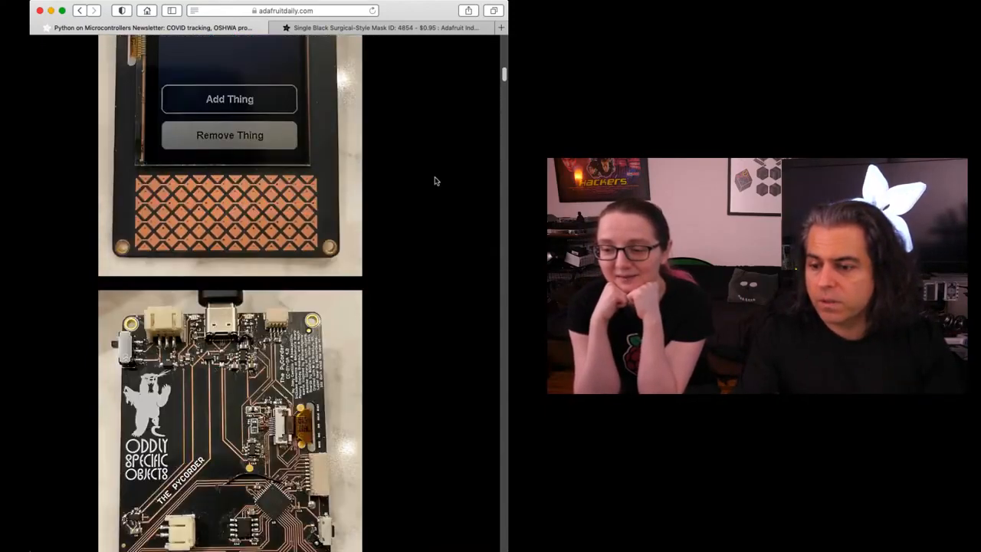
{"action": "scroll", "scroll_direction": "down", "scroll_amount": 3}
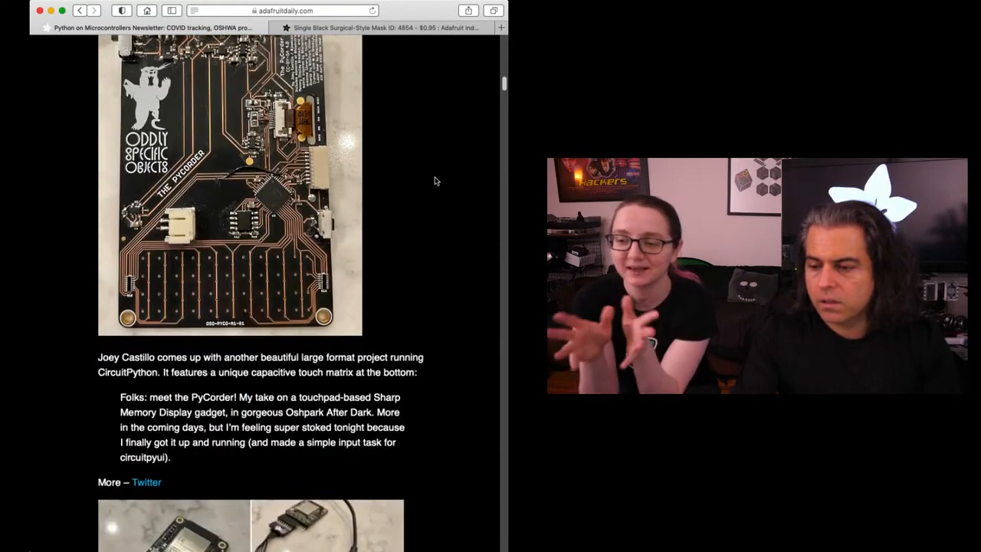
{"action": "scroll", "scroll_direction": "down", "scroll_amount": 3}
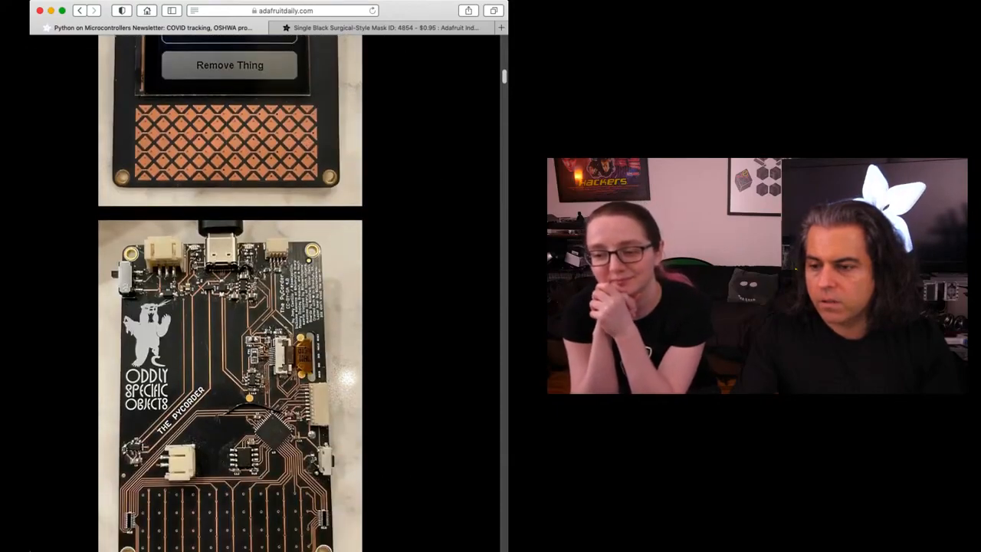
{"action": "scroll", "scroll_direction": "down", "scroll_amount": 3}
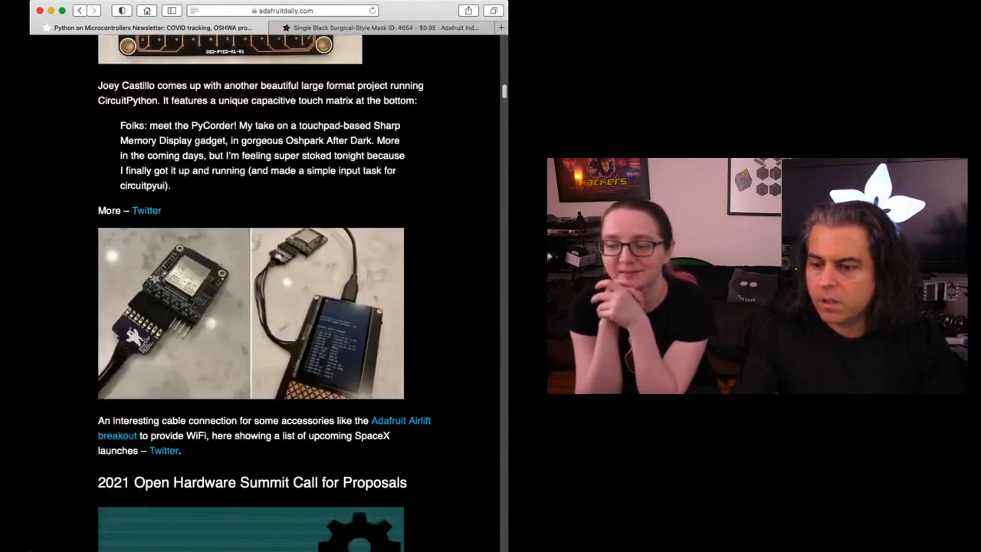
{"action": "scroll", "scroll_direction": "down", "scroll_amount": 3}
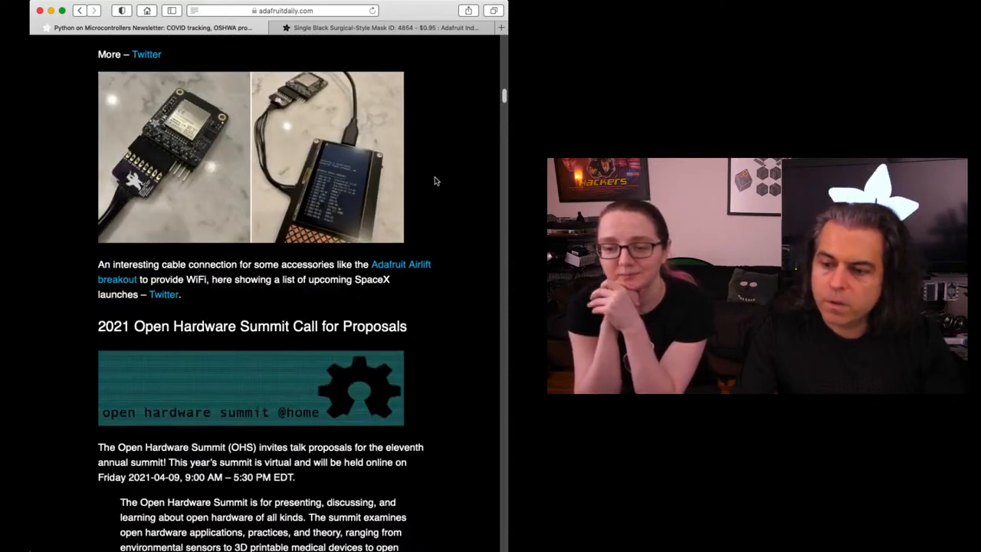
{"action": "scroll", "scroll_direction": "down", "scroll_amount": 3}
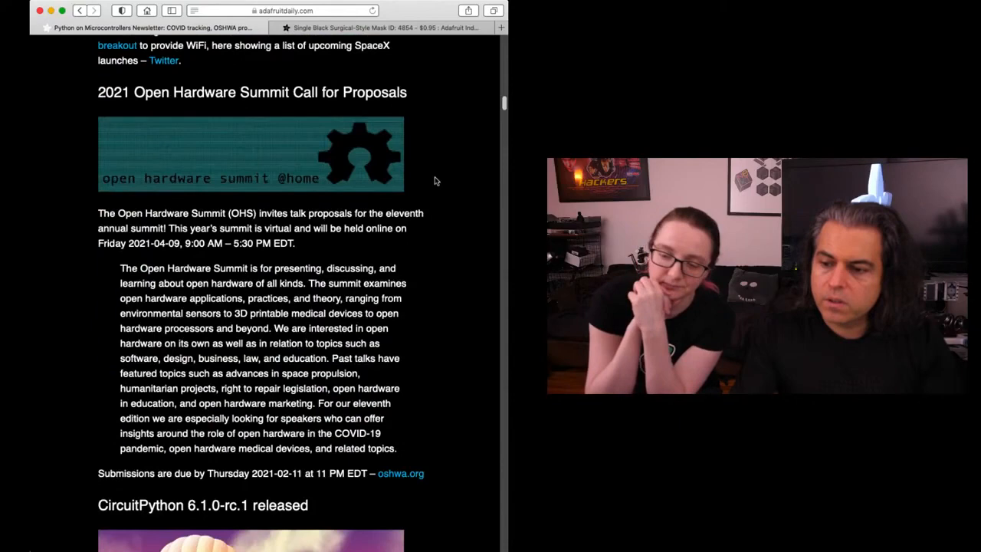
{"action": "scroll", "scroll_direction": "down", "scroll_amount": 3}
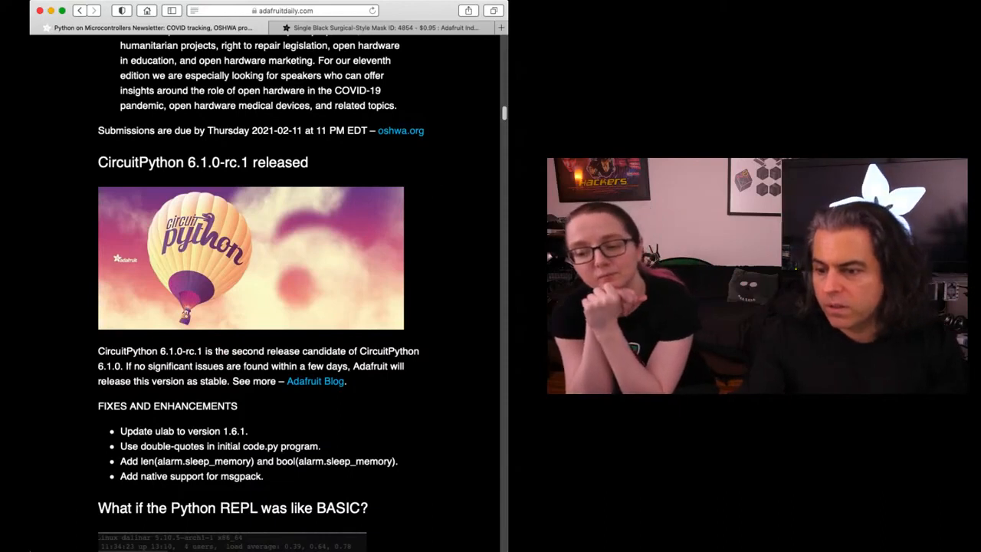
{"action": "mouse_move", "coordinate": [435, 187]}
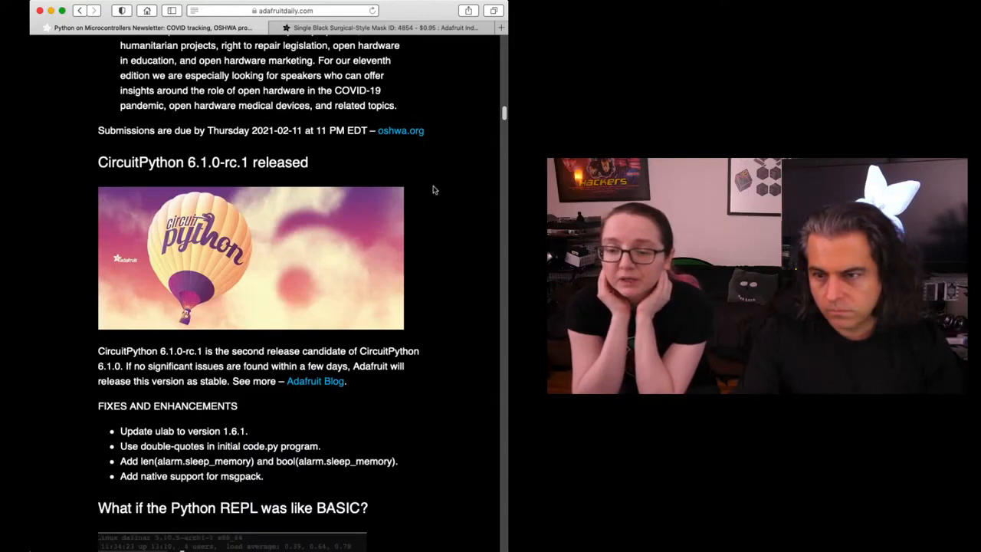
{"action": "mouse_move", "coordinate": [429, 184]}
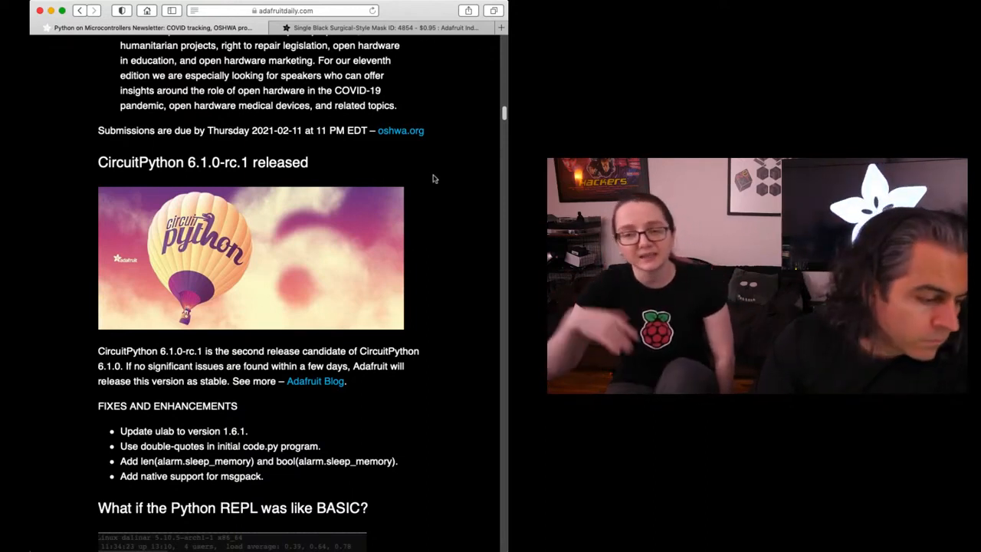
{"action": "mouse_move", "coordinate": [427, 183]}
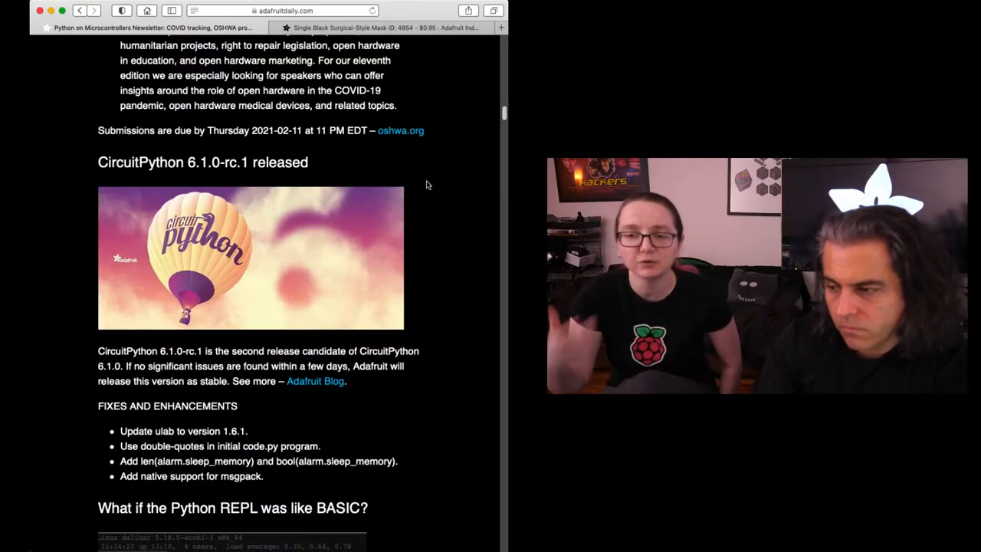
{"action": "scroll", "scroll_direction": "down", "scroll_amount": 3}
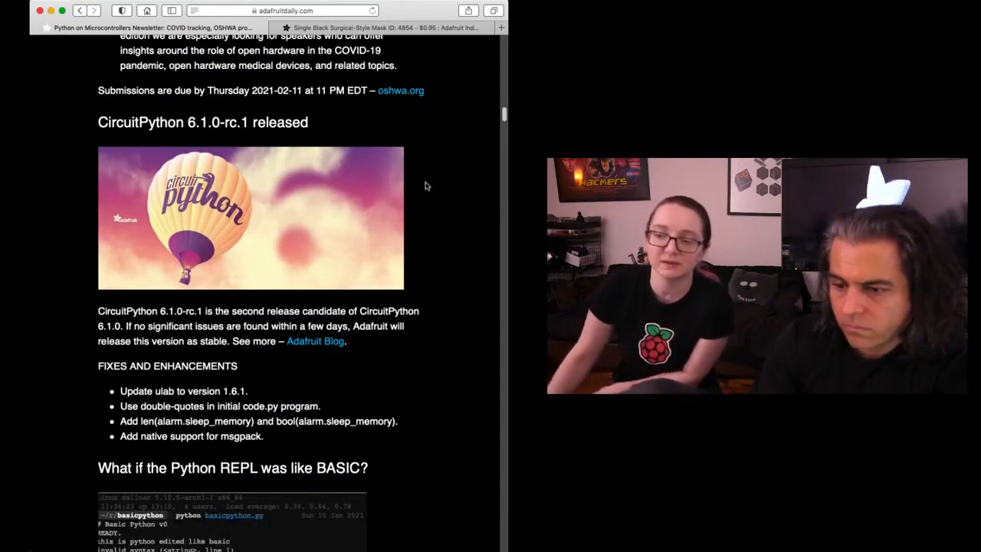
{"action": "scroll", "scroll_direction": "down", "scroll_amount": 3}
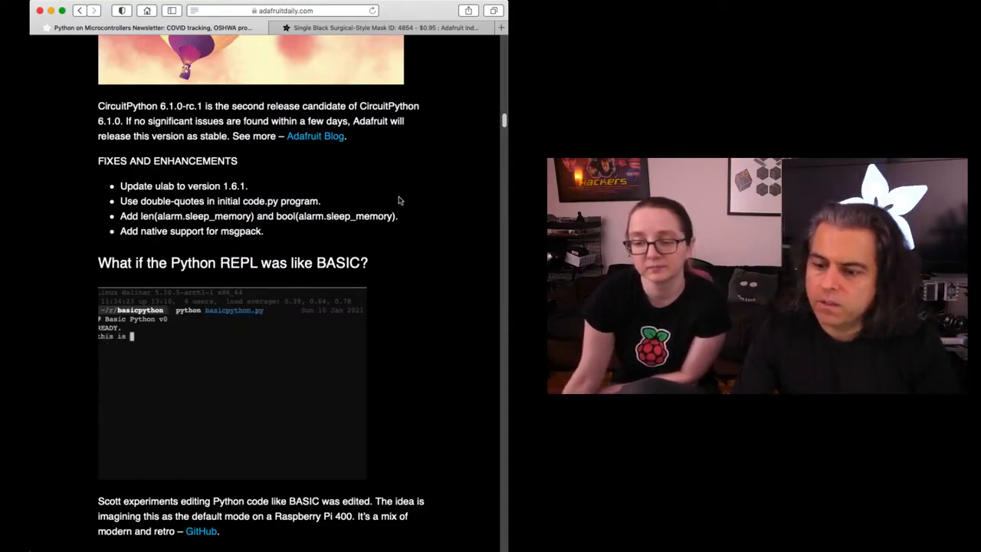
{"action": "type", "text": "python edited like"}
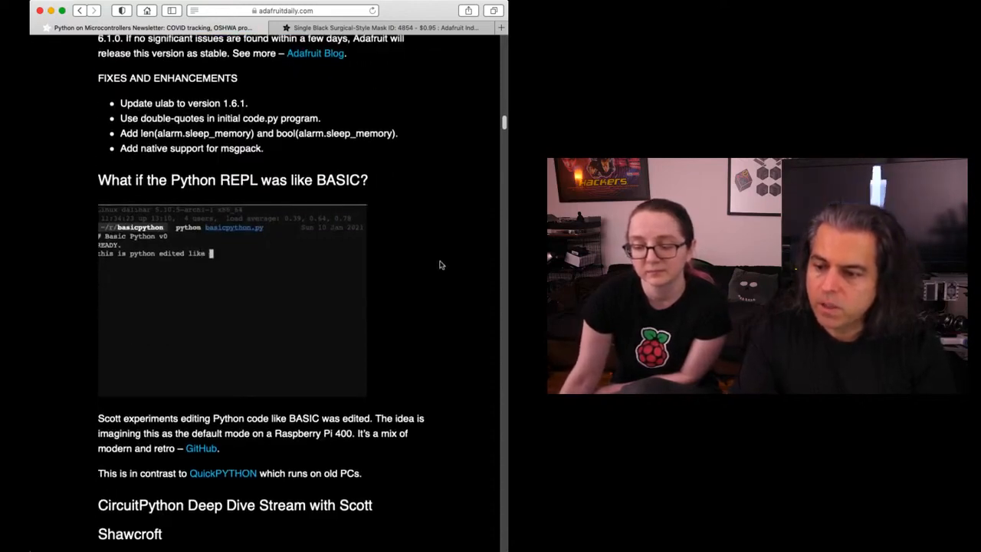
{"action": "scroll", "scroll_direction": "down", "scroll_amount": 3}
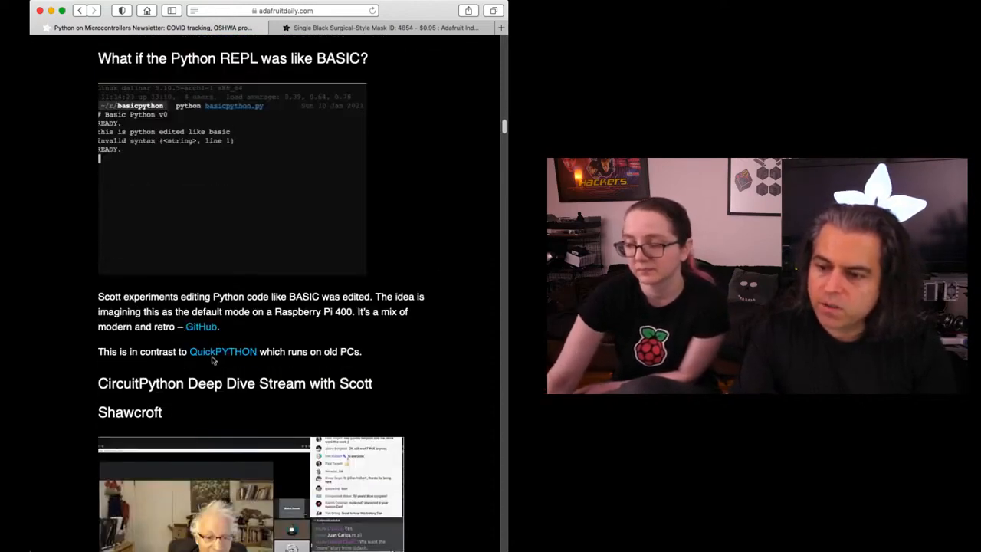
{"action": "scroll", "scroll_direction": "down", "scroll_amount": 3}
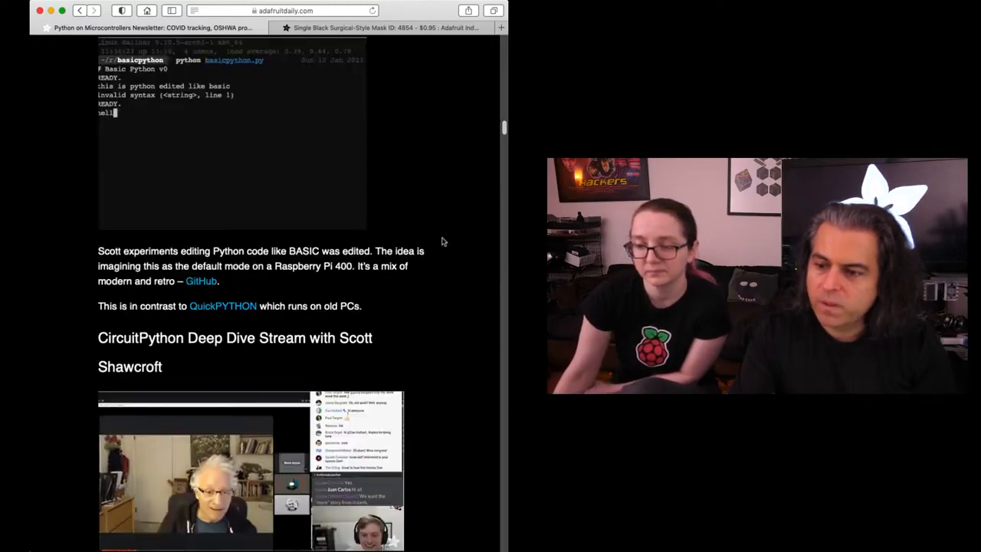
{"action": "scroll", "scroll_direction": "down", "scroll_amount": 3}
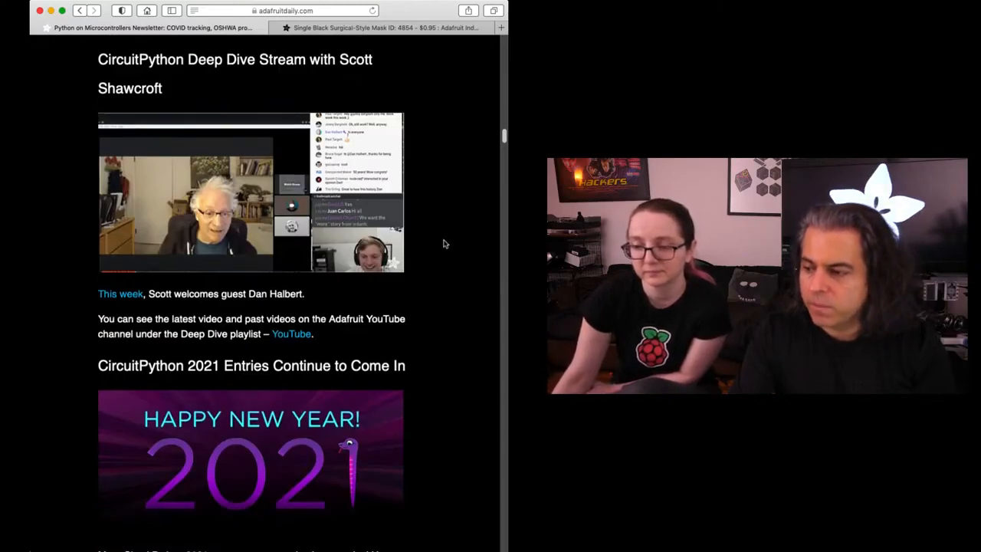
{"action": "scroll", "scroll_direction": "down", "scroll_amount": 3}
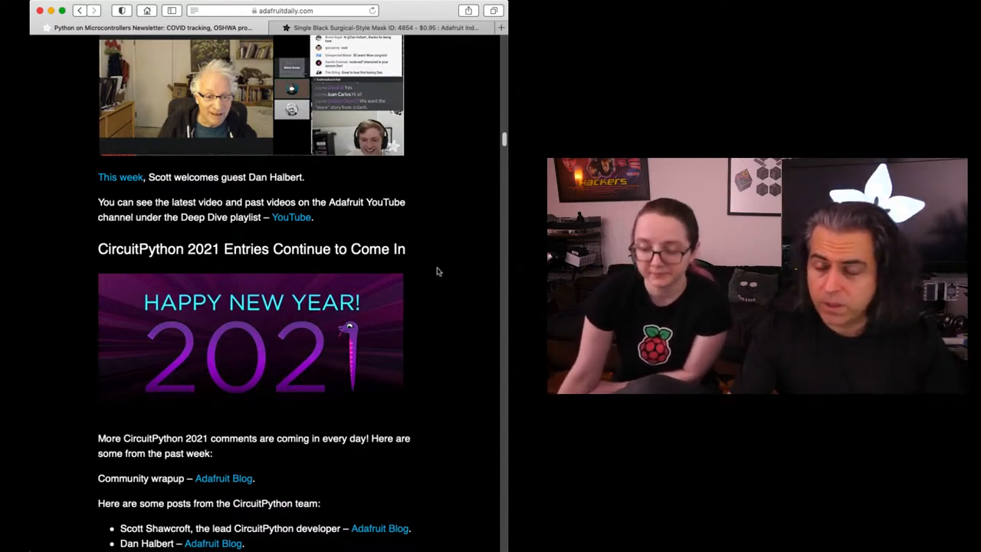
{"action": "scroll", "scroll_direction": "down", "scroll_amount": 3}
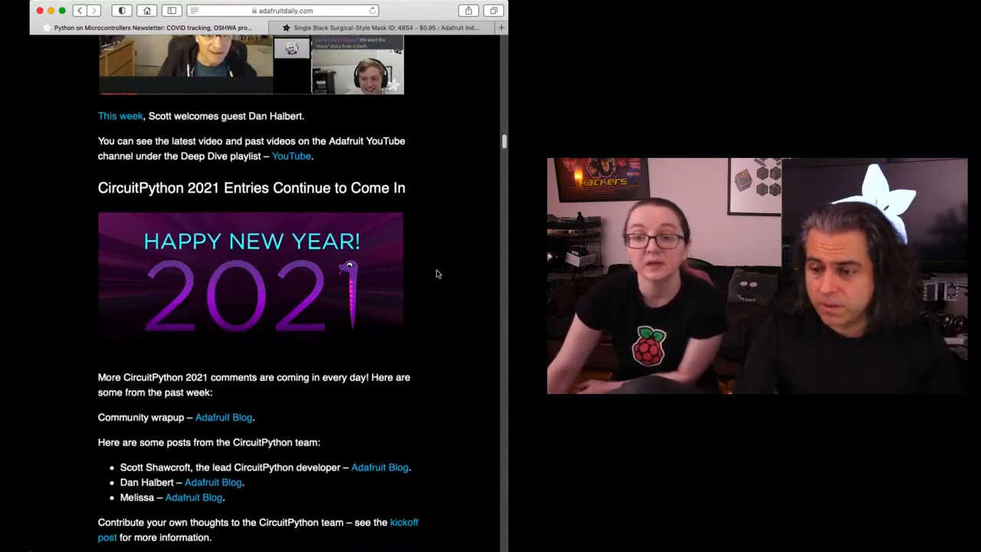
{"action": "scroll", "scroll_direction": "down", "scroll_amount": 3}
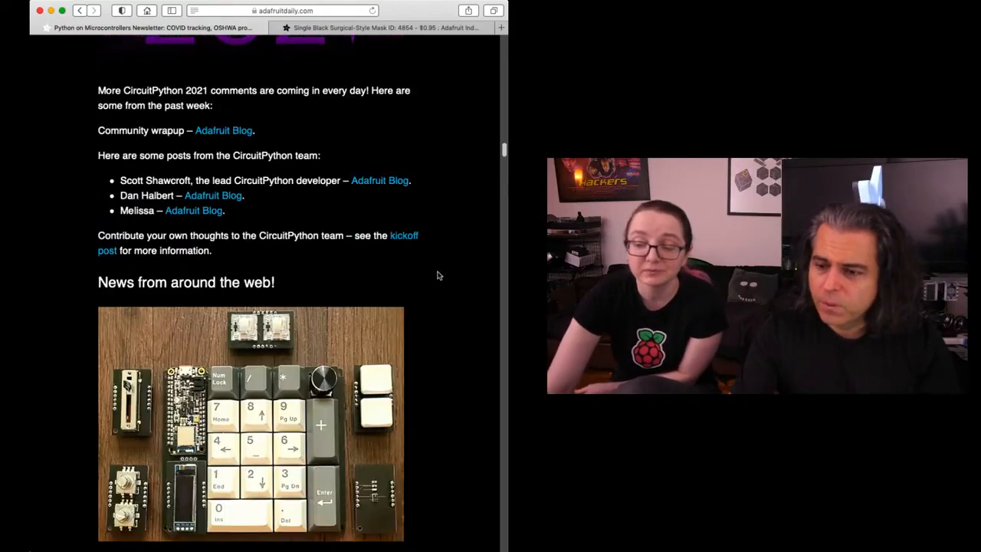
{"action": "scroll", "scroll_direction": "down", "scroll_amount": 3}
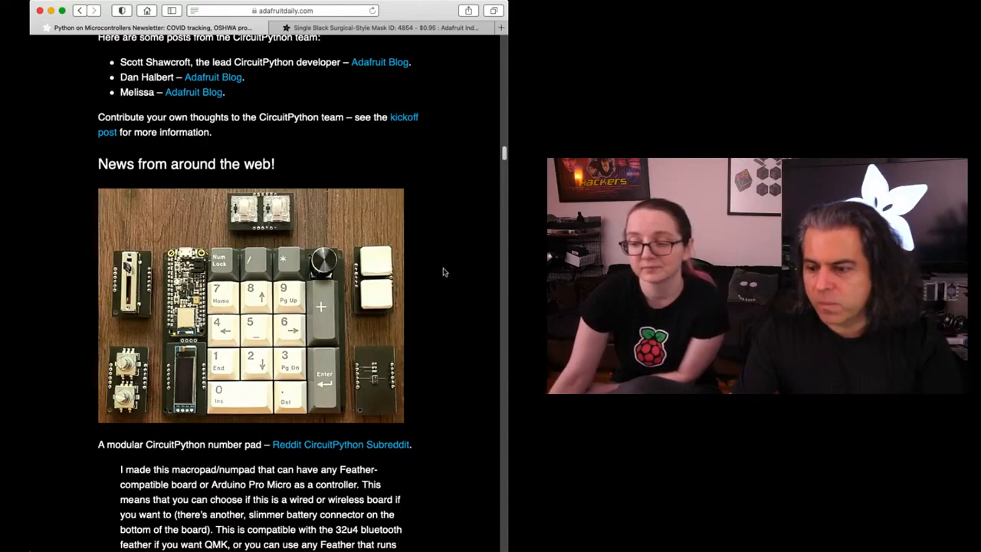
{"action": "scroll", "scroll_direction": "down", "scroll_amount": 3}
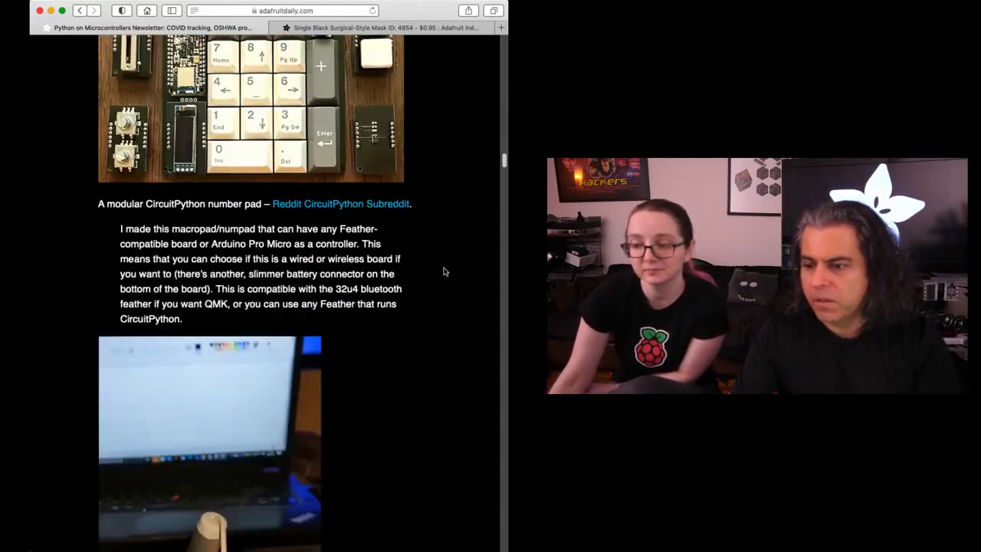
{"action": "scroll", "scroll_direction": "down", "scroll_amount": 3}
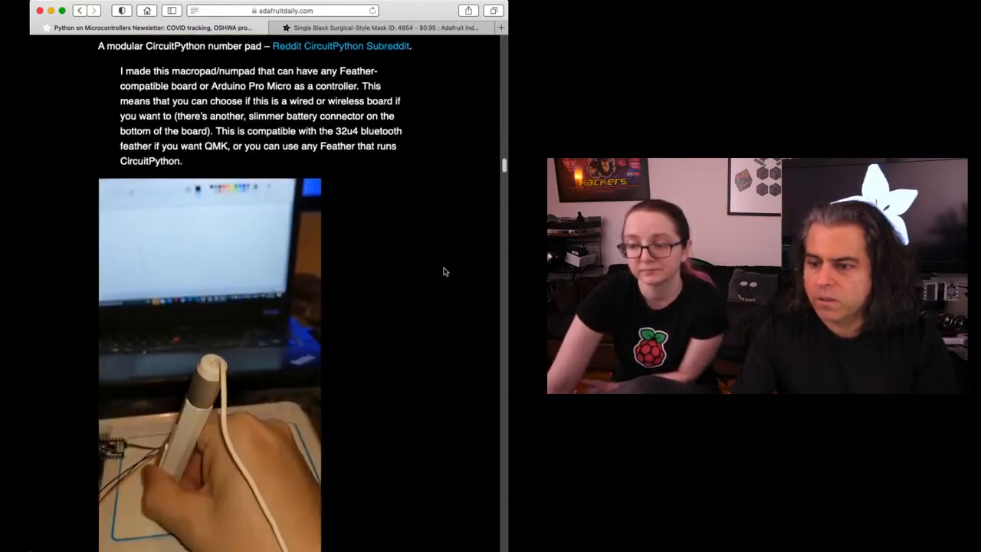
{"action": "scroll", "scroll_direction": "down", "scroll_amount": 3}
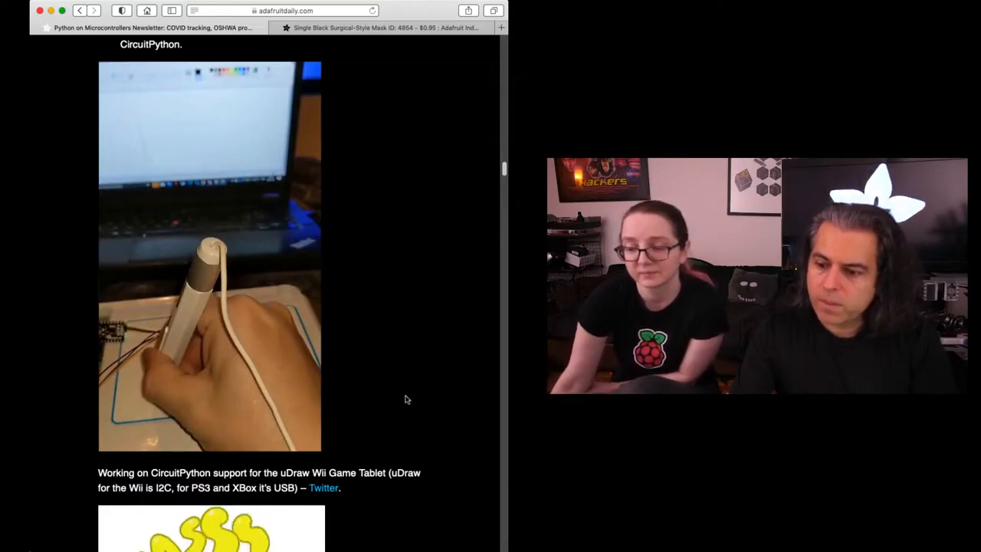
{"action": "scroll", "scroll_direction": "down", "scroll_amount": 3}
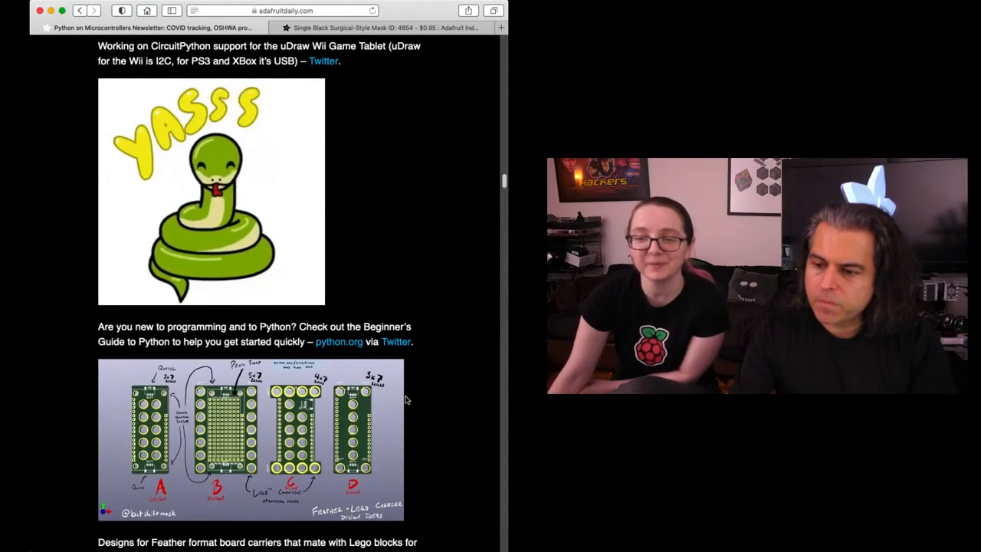
{"action": "scroll", "scroll_direction": "down", "scroll_amount": 3}
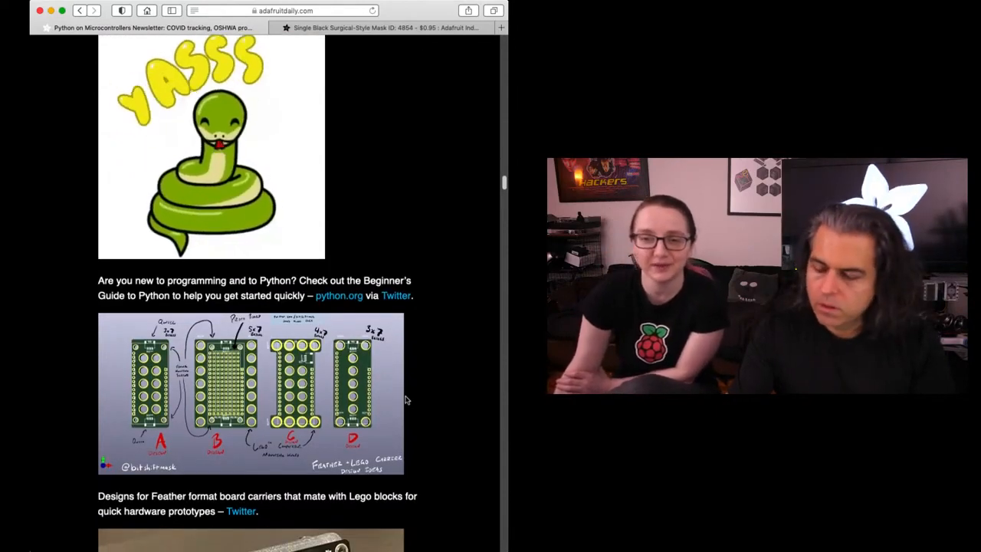
{"action": "scroll", "scroll_direction": "down", "scroll_amount": 3}
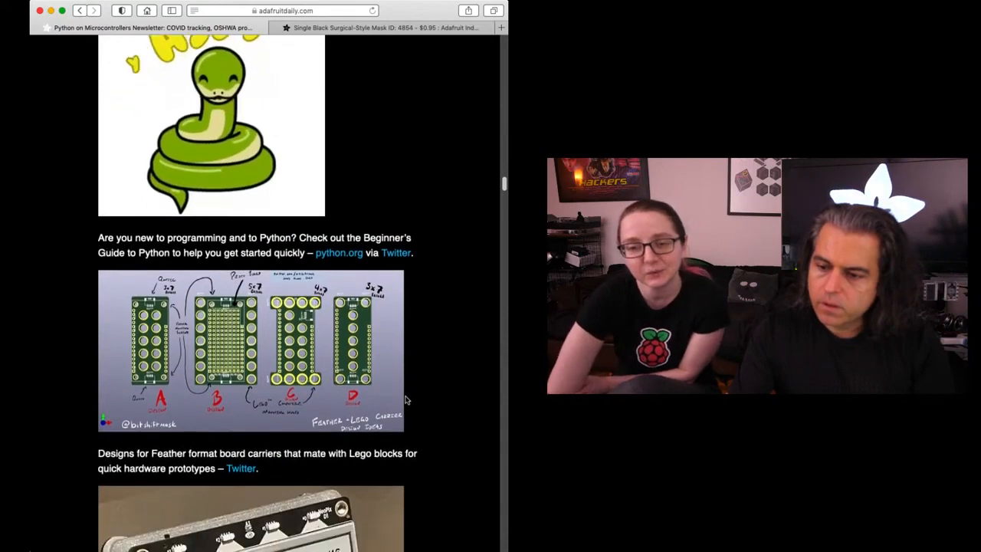
{"action": "scroll", "scroll_direction": "down", "scroll_amount": 3}
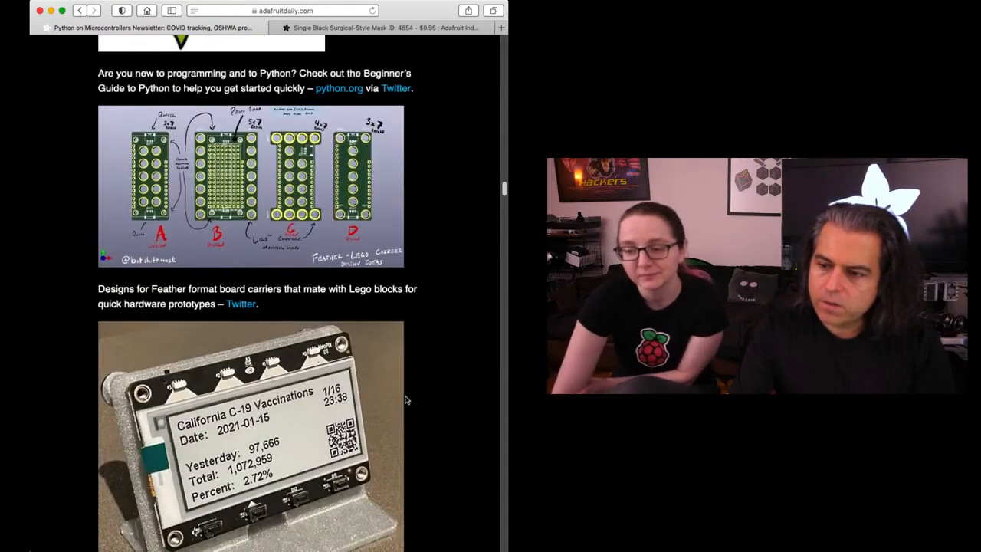
{"action": "scroll", "scroll_direction": "down", "scroll_amount": 3}
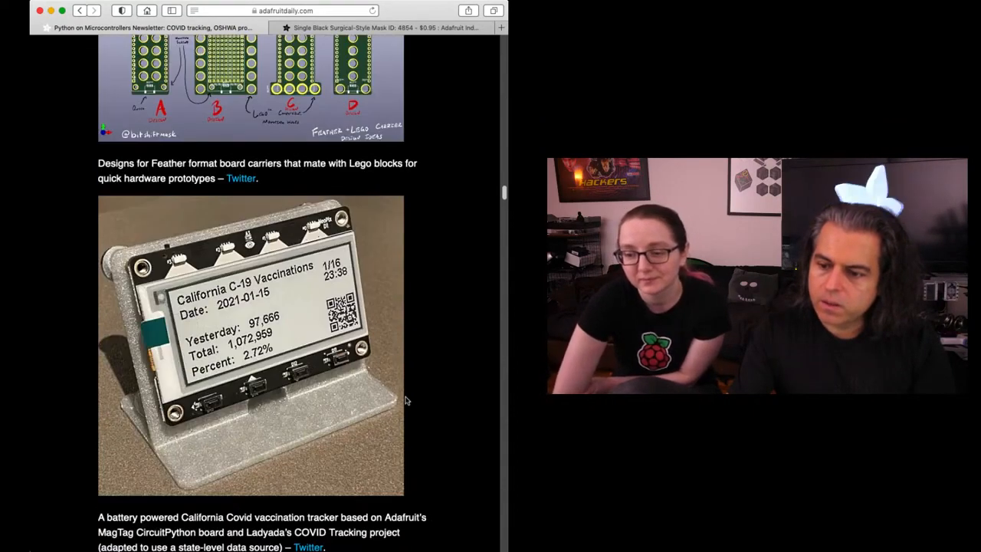
{"action": "scroll", "scroll_direction": "down", "scroll_amount": 3}
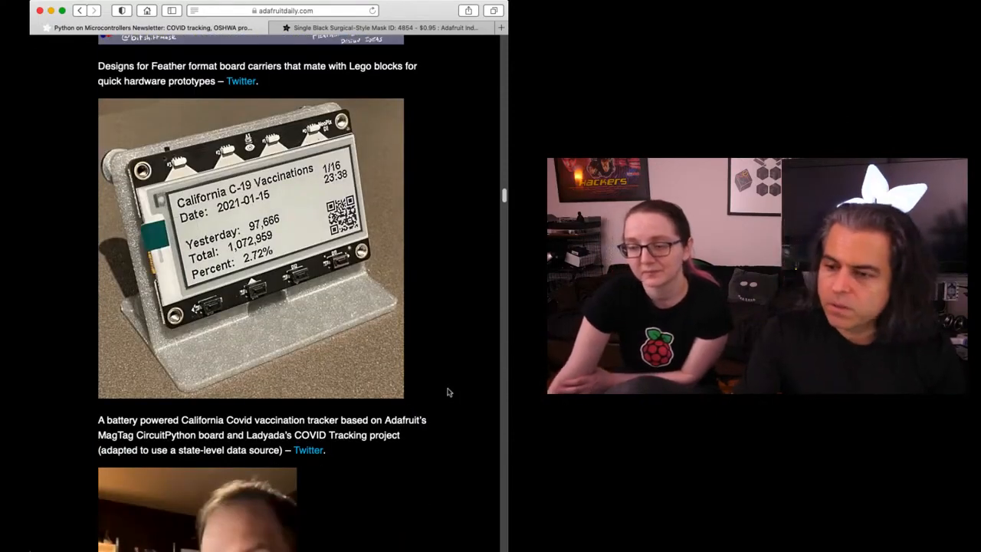
{"action": "mouse_move", "coordinate": [460, 320]}
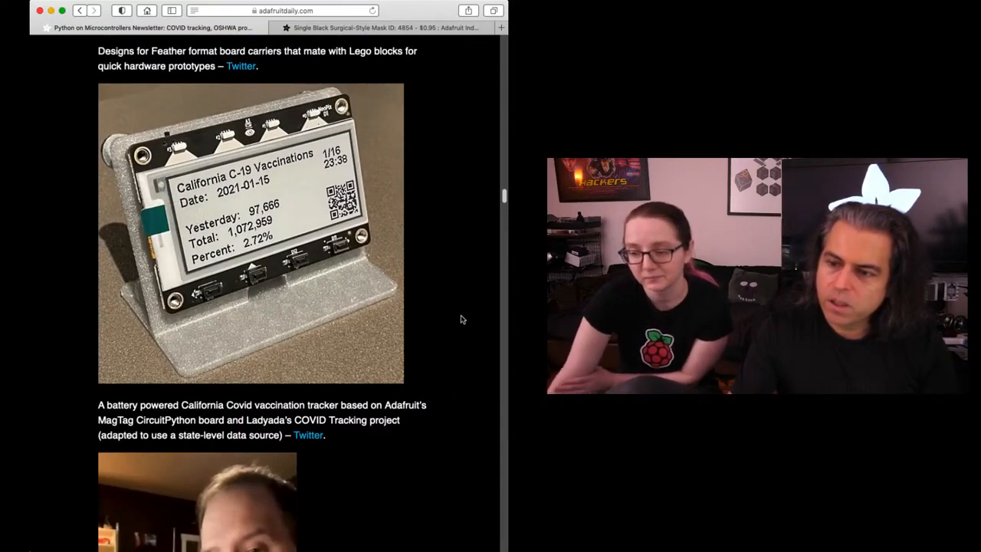
{"action": "scroll", "scroll_direction": "down", "scroll_amount": 3}
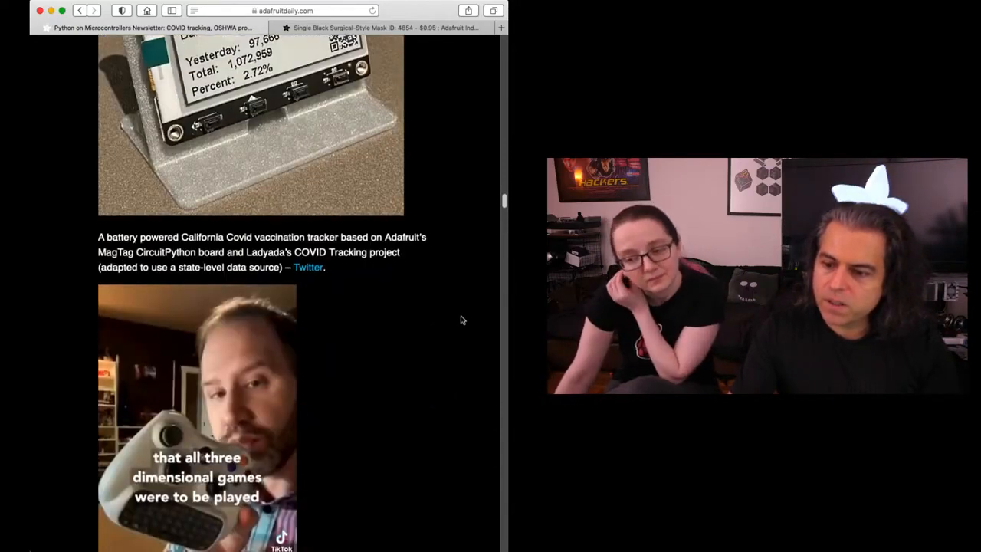
{"action": "scroll", "scroll_direction": "down", "scroll_amount": 3}
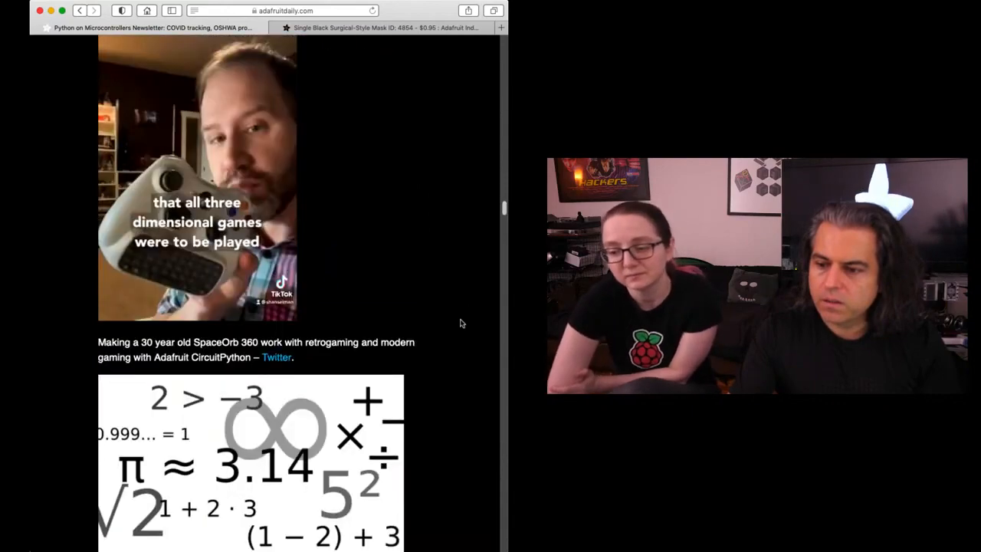
{"action": "scroll", "scroll_direction": "down", "scroll_amount": 3}
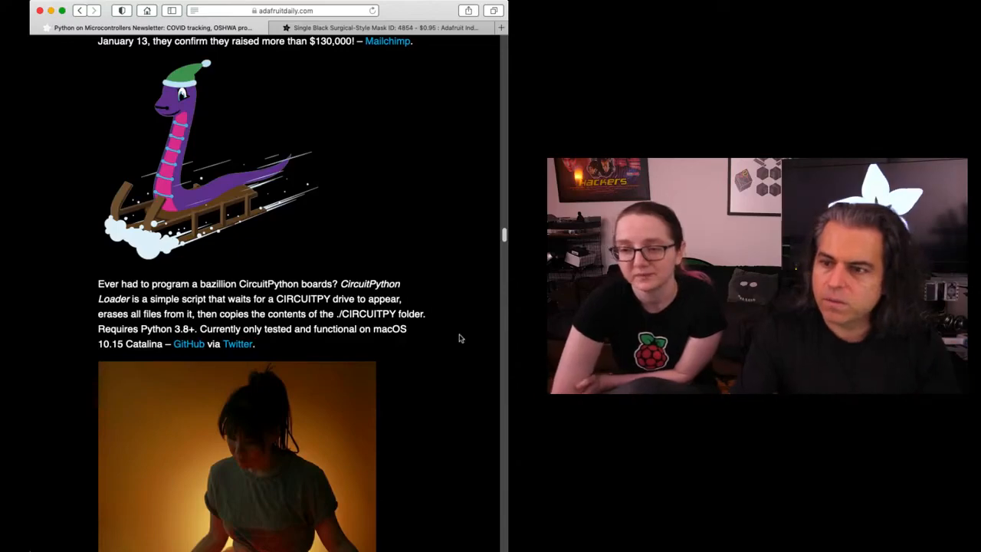
{"action": "scroll", "scroll_direction": "down", "scroll_amount": 3}
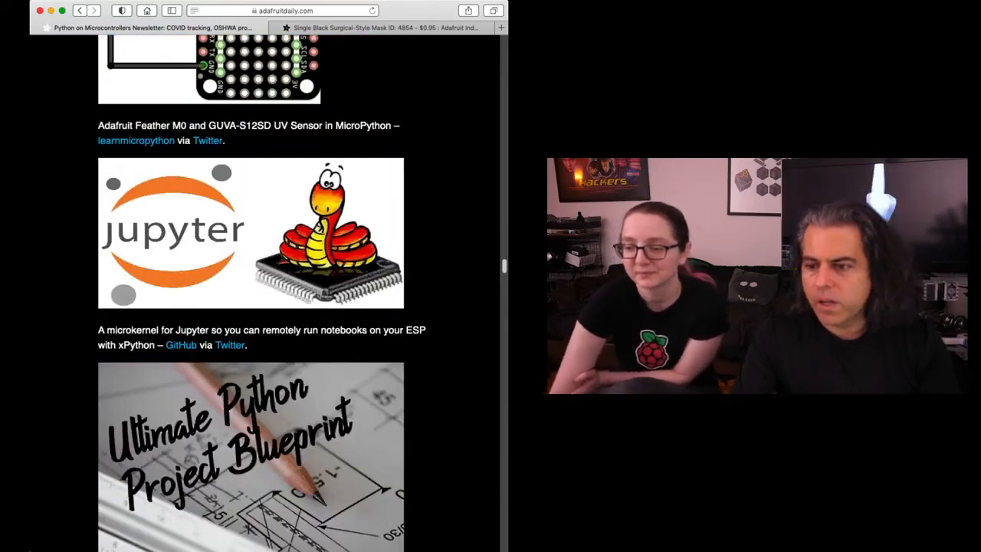
{"action": "scroll", "scroll_direction": "down", "scroll_amount": 3}
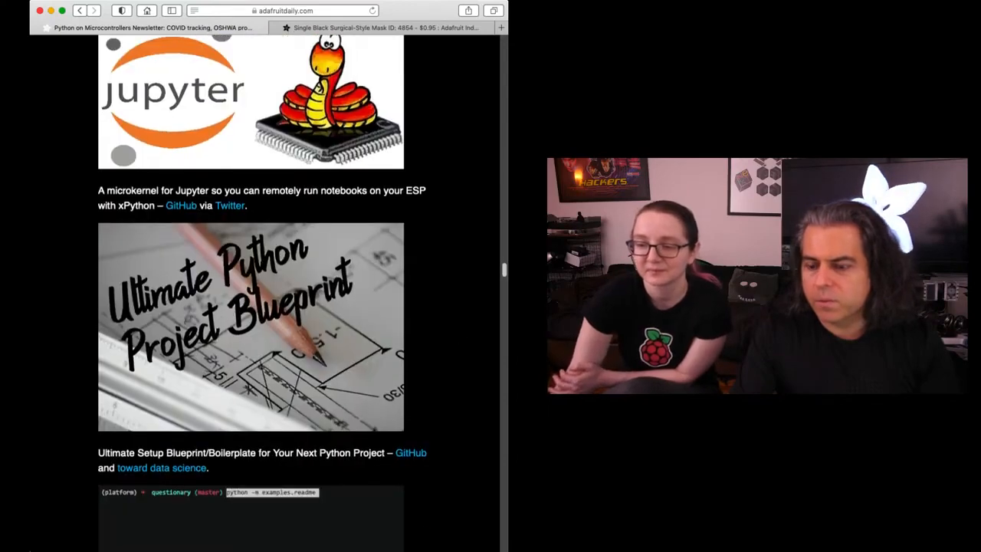
{"action": "scroll", "scroll_direction": "down", "scroll_amount": 3}
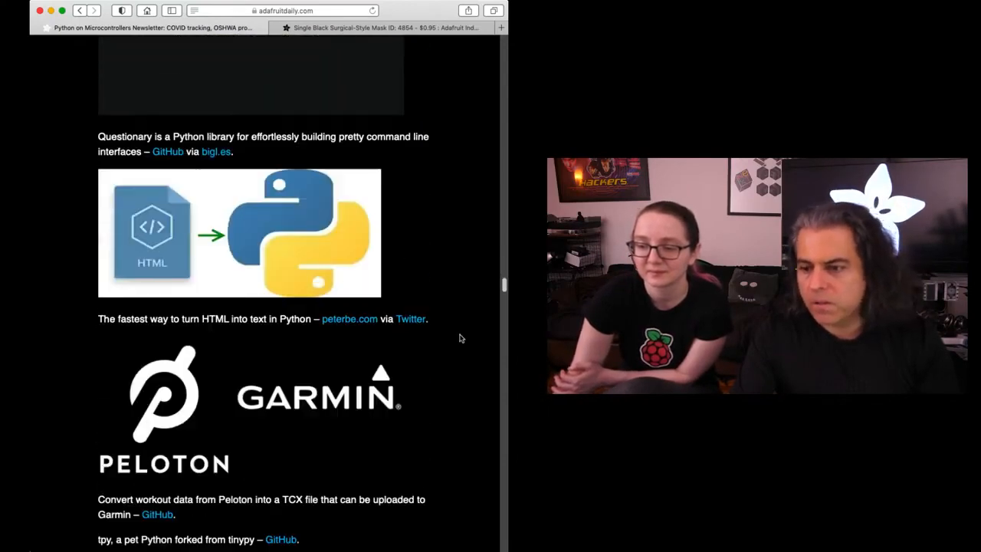
{"action": "scroll", "scroll_direction": "down", "scroll_amount": 3}
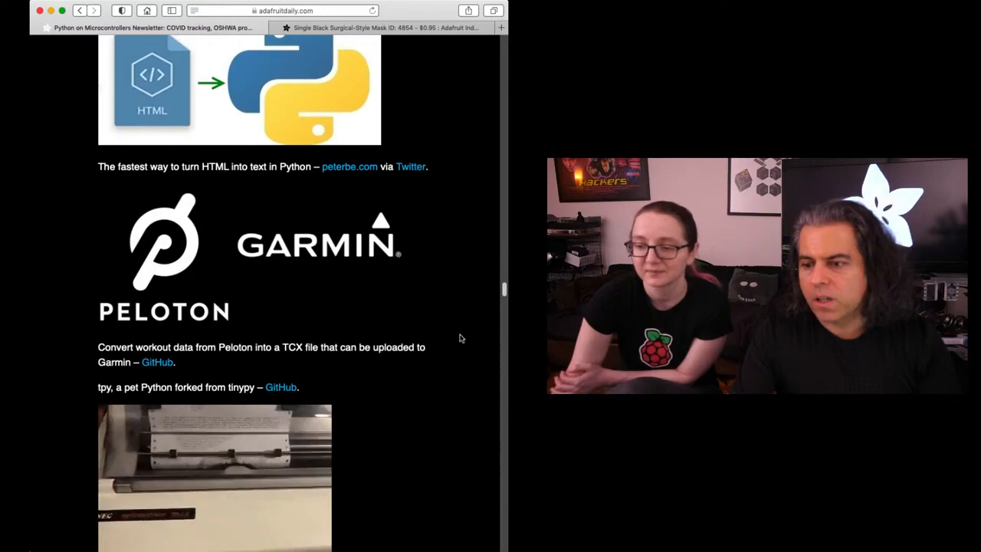
{"action": "scroll", "scroll_direction": "down", "scroll_amount": 3}
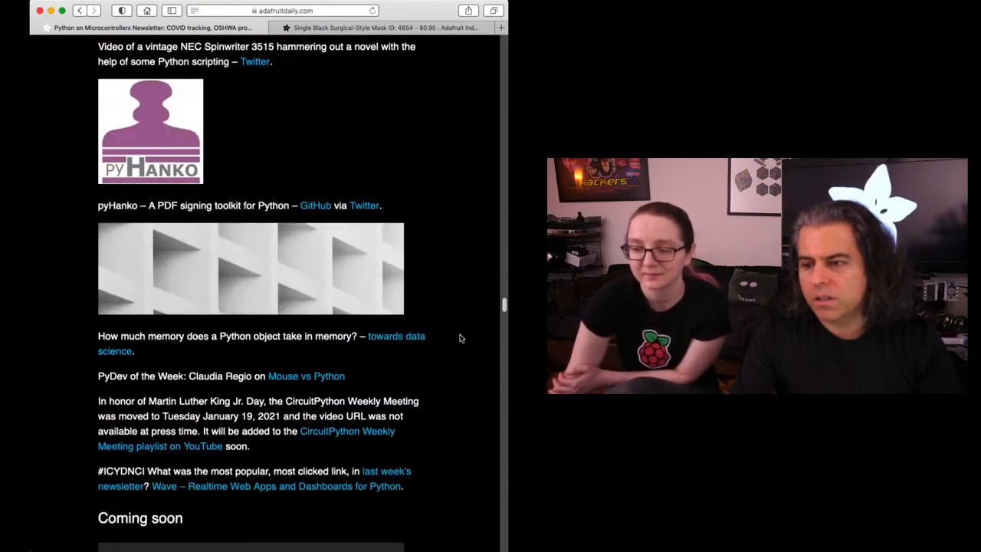
{"action": "scroll", "scroll_direction": "down", "scroll_amount": 3}
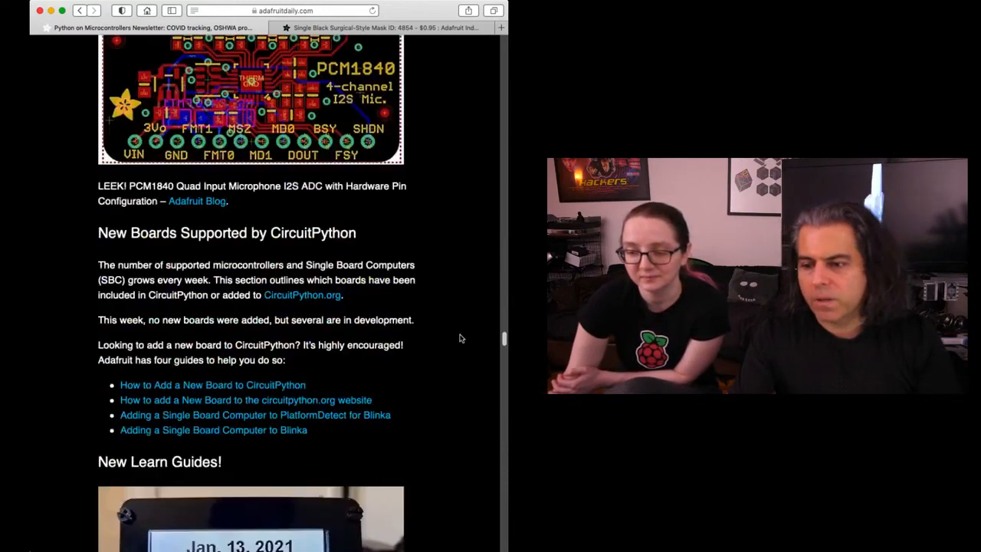
{"action": "scroll", "scroll_direction": "down", "scroll_amount": 3}
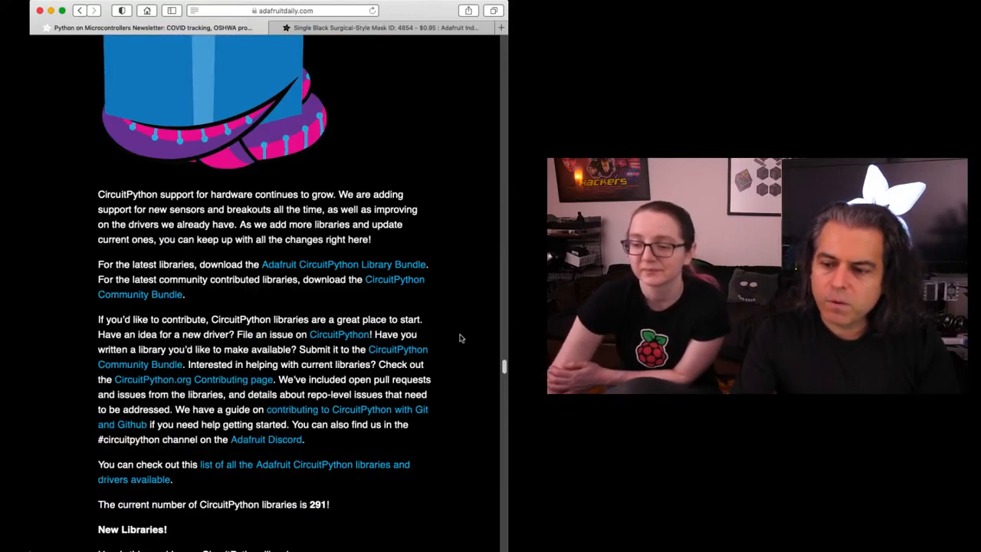
{"action": "scroll", "scroll_direction": "down", "scroll_amount": 3}
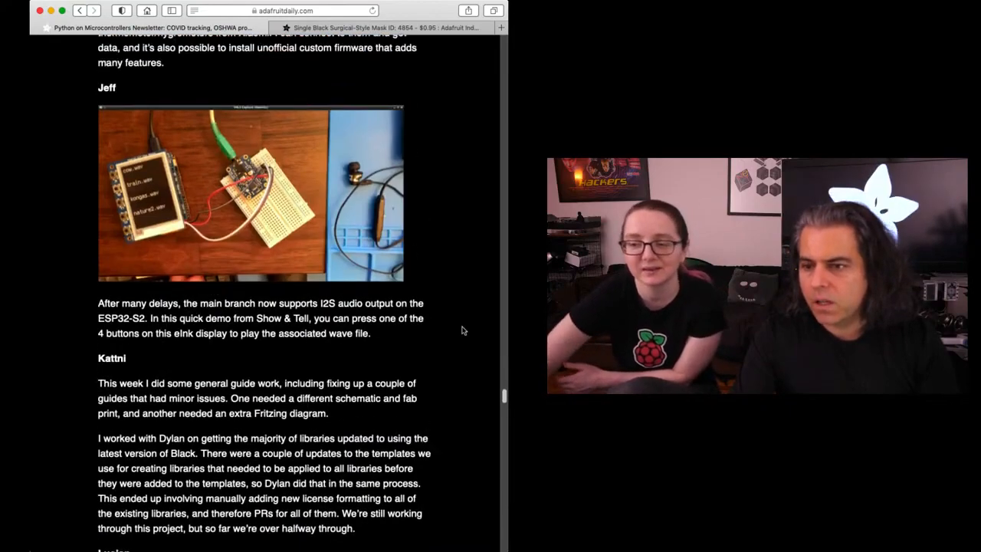
{"action": "scroll", "scroll_direction": "down", "scroll_amount": 3}
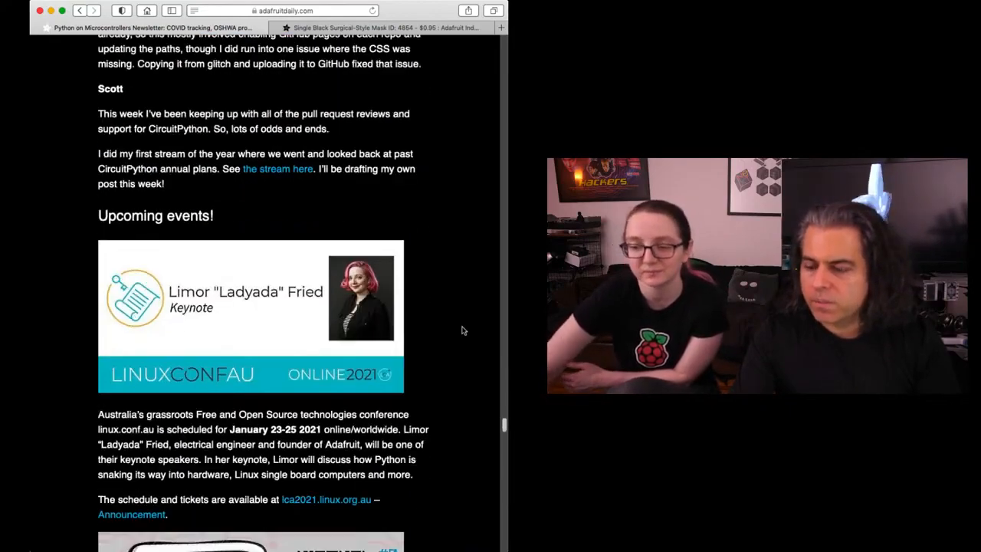
{"action": "scroll", "scroll_direction": "down", "scroll_amount": 3}
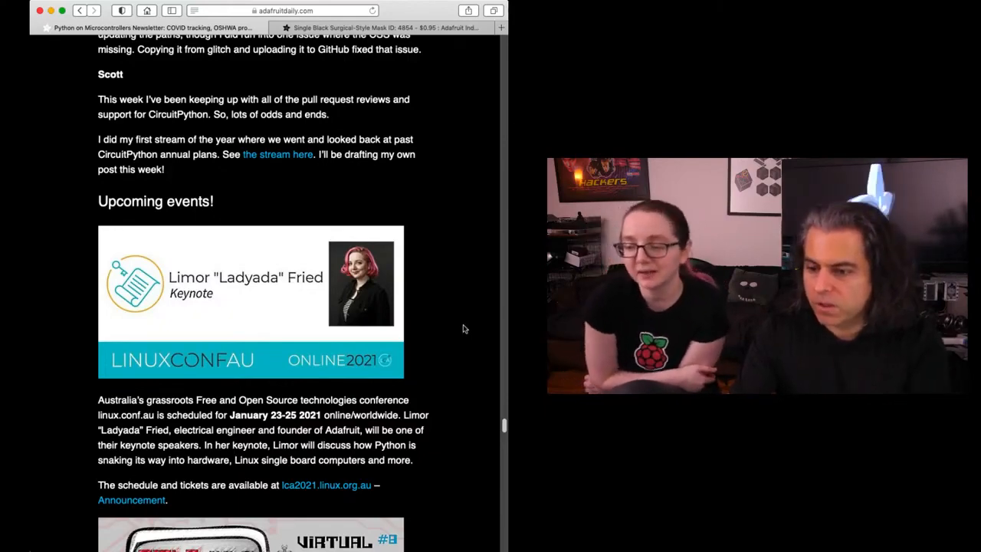
{"action": "scroll", "scroll_direction": "down", "scroll_amount": 3}
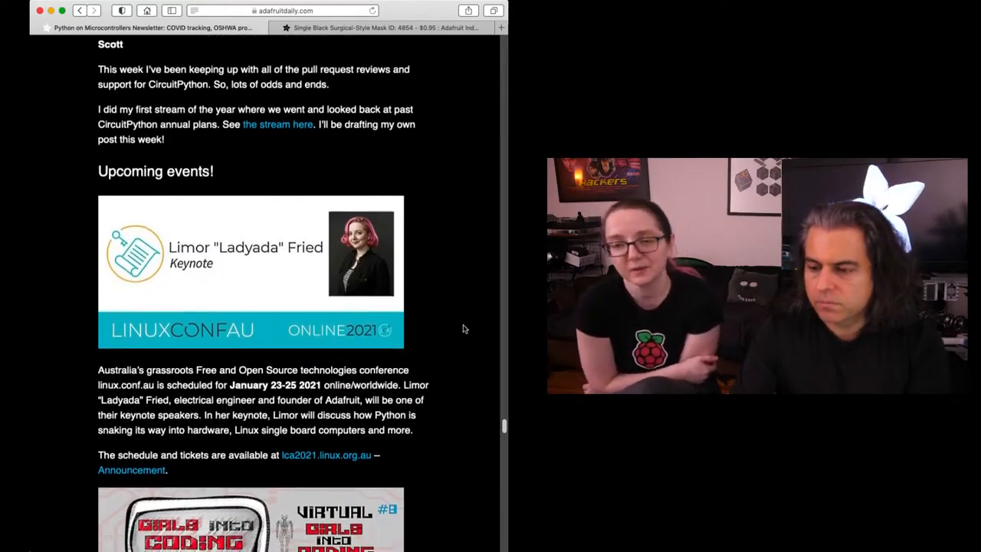
{"action": "scroll", "scroll_direction": "down", "scroll_amount": 3}
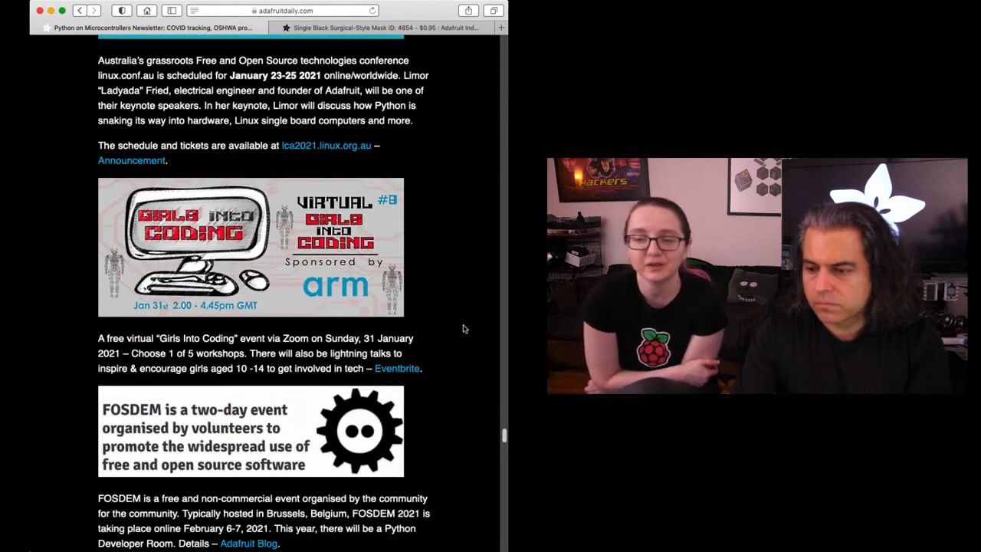
{"action": "scroll", "scroll_direction": "down", "scroll_amount": 3}
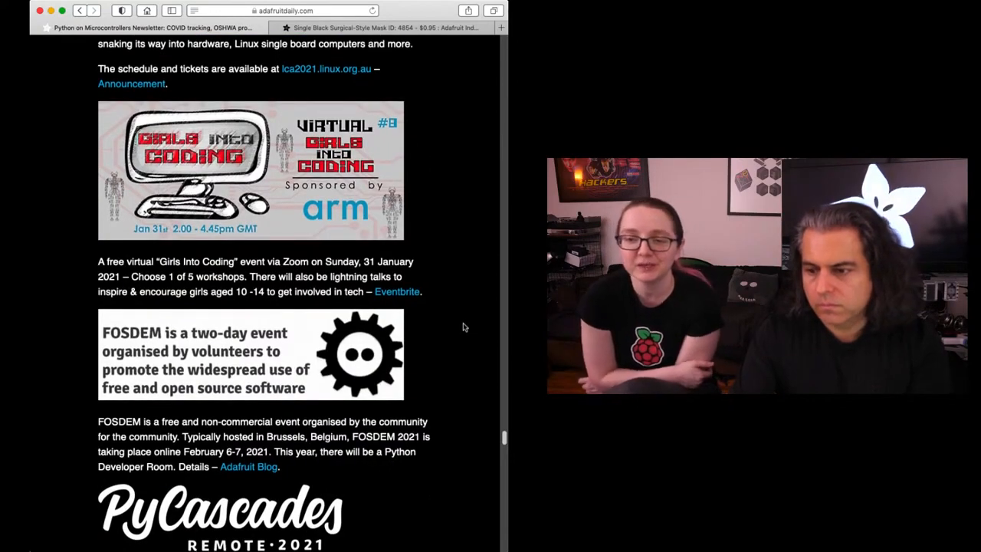
{"action": "scroll", "scroll_direction": "down", "scroll_amount": 3}
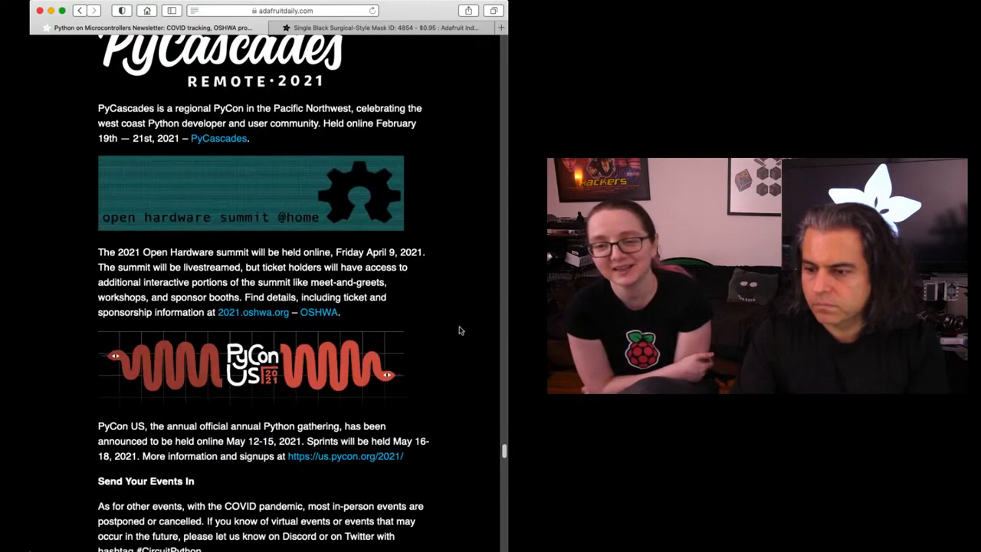
{"action": "scroll", "scroll_direction": "down", "scroll_amount": 3}
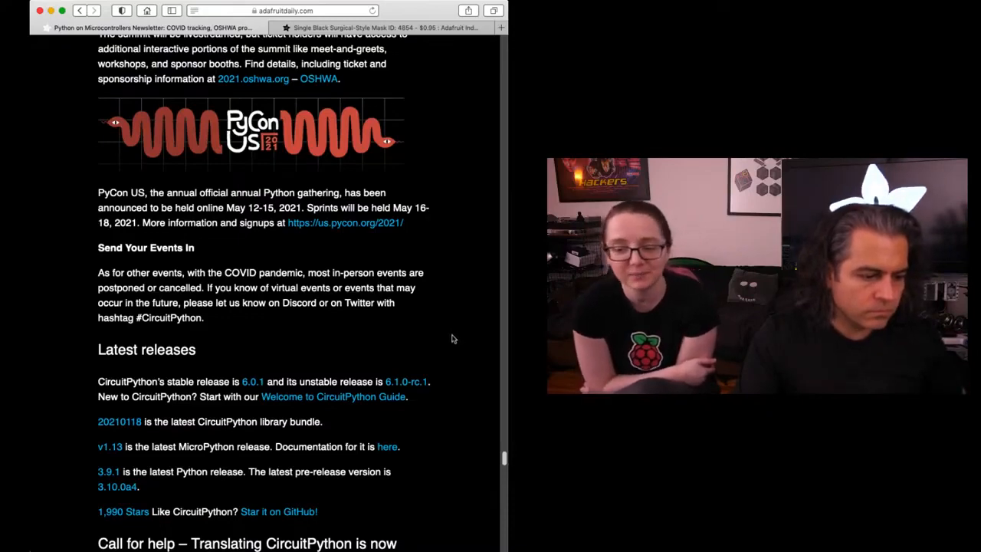
{"action": "scroll", "scroll_direction": "down", "scroll_amount": 3}
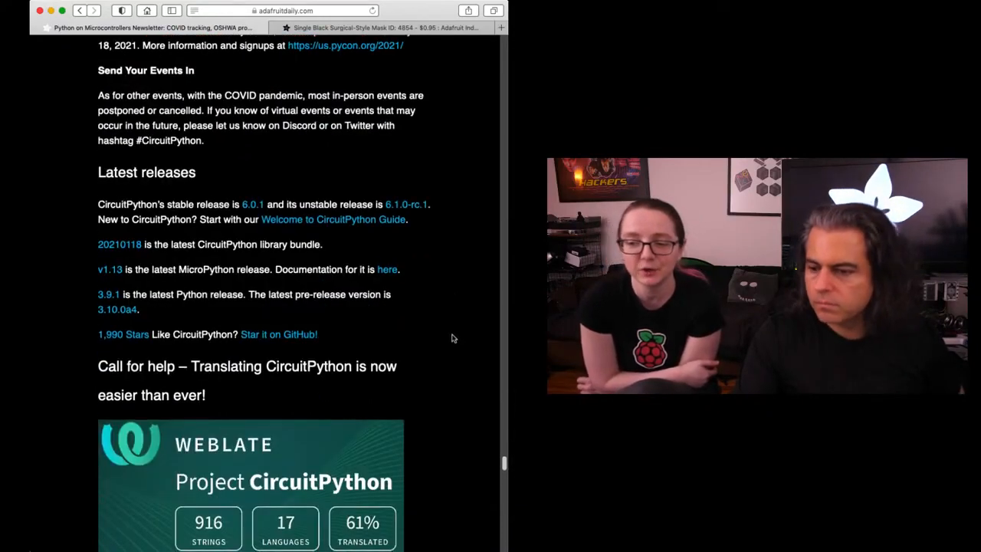
{"action": "scroll", "scroll_direction": "down", "scroll_amount": 3}
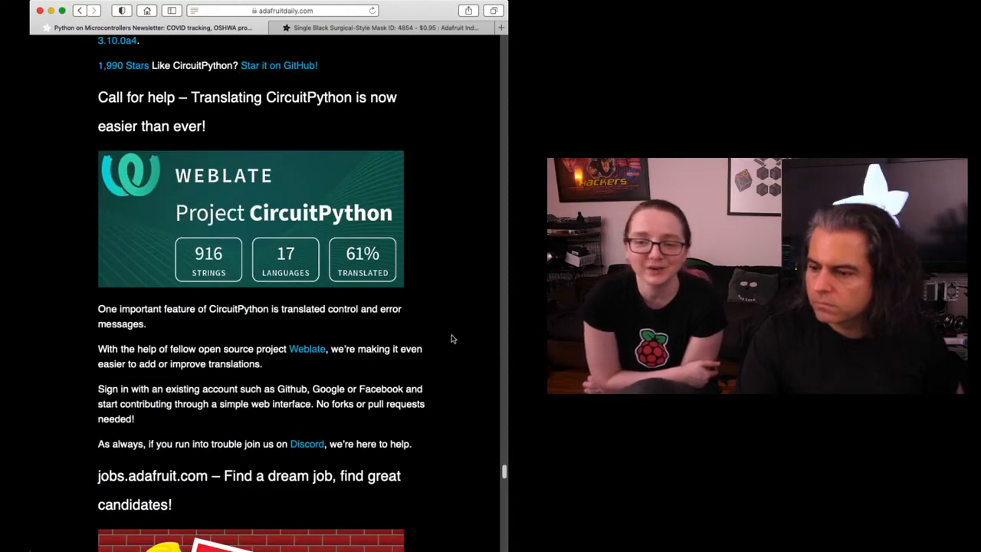
{"action": "scroll", "scroll_direction": "down", "scroll_amount": 3}
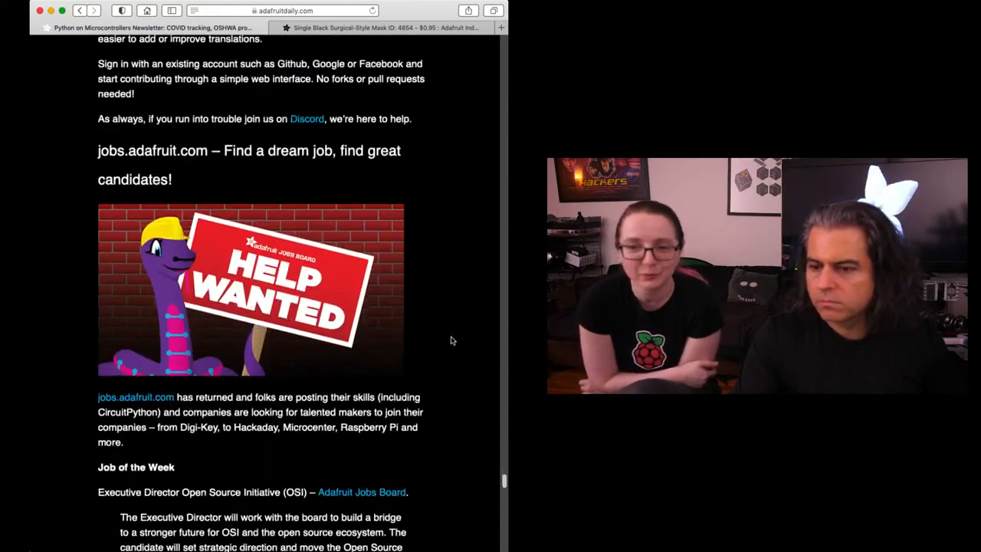
{"action": "scroll", "scroll_direction": "down", "scroll_amount": 3}
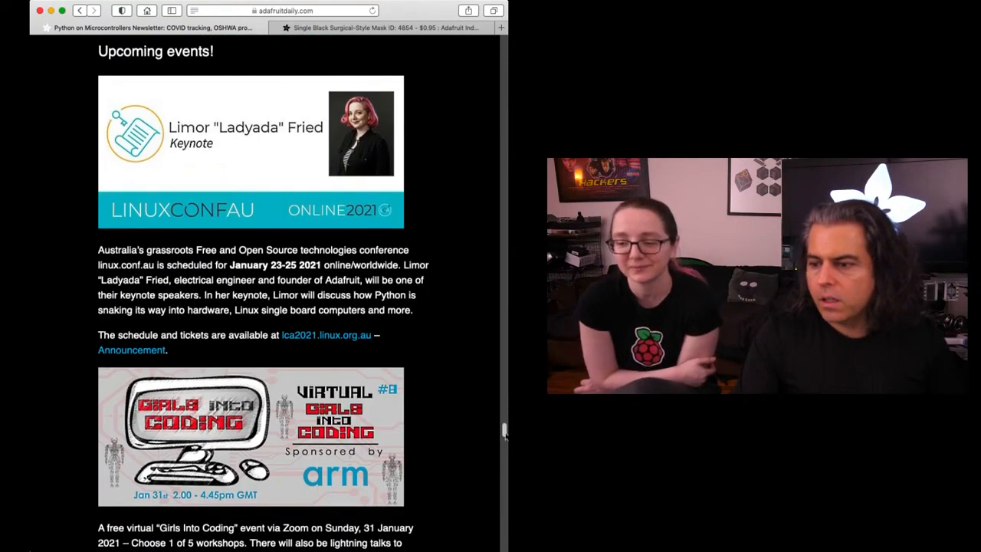